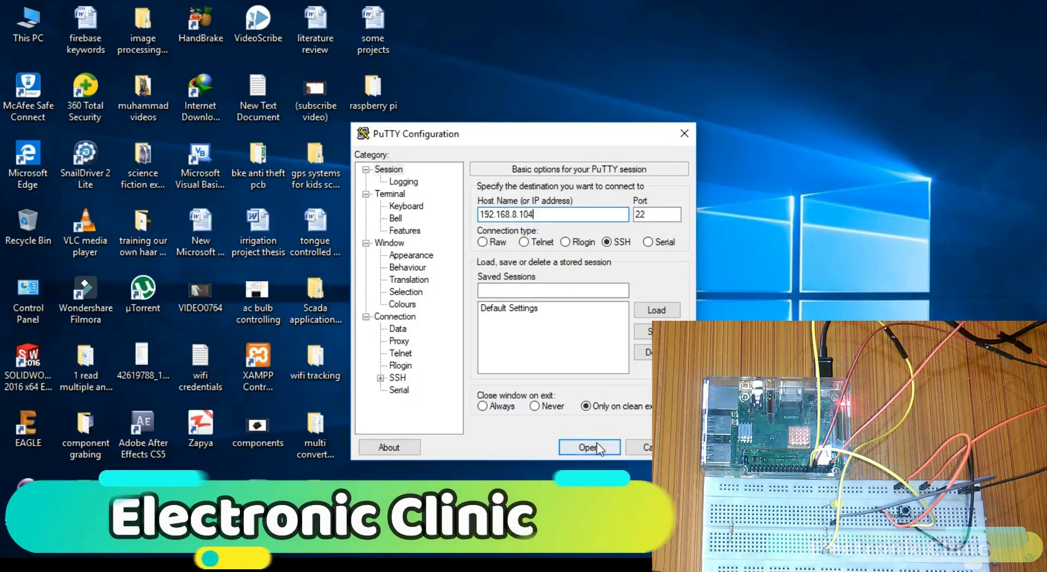
# - Start the SSH connection to 192.168.8.104 and log in as user pi
pyautogui.click(586, 447)
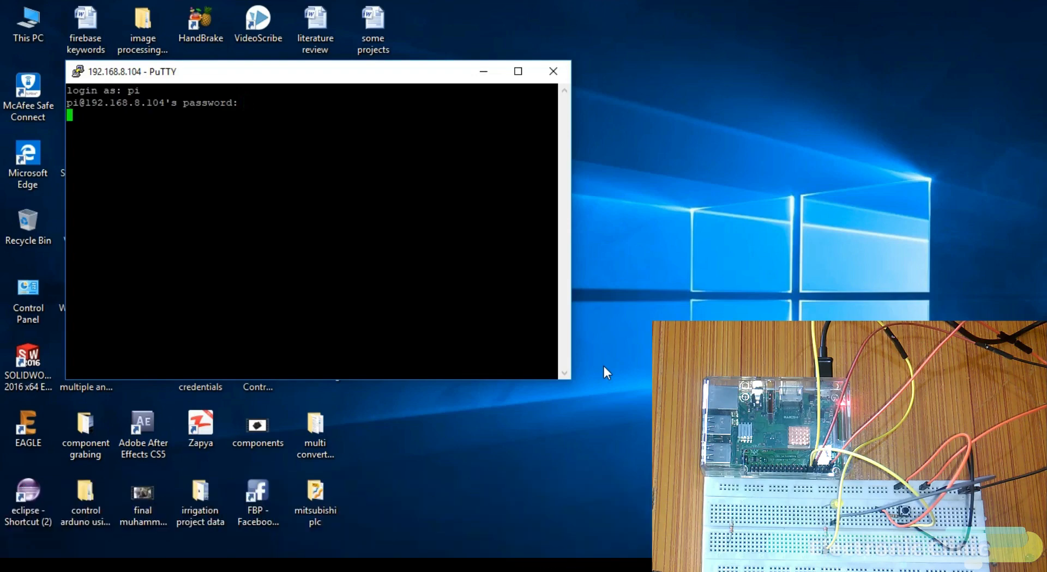
# - Submit the password, clear the screen, and run python button_flag.py in electroniClinic
pyautogui.press('Return')
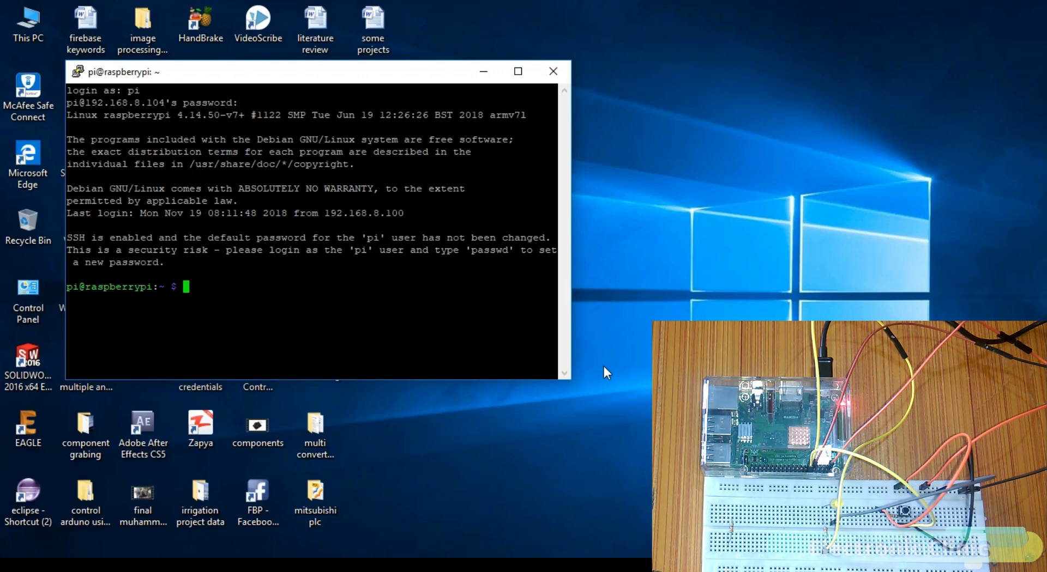
pyautogui.write('clear')
pyautogui.write('python button_flag.py')
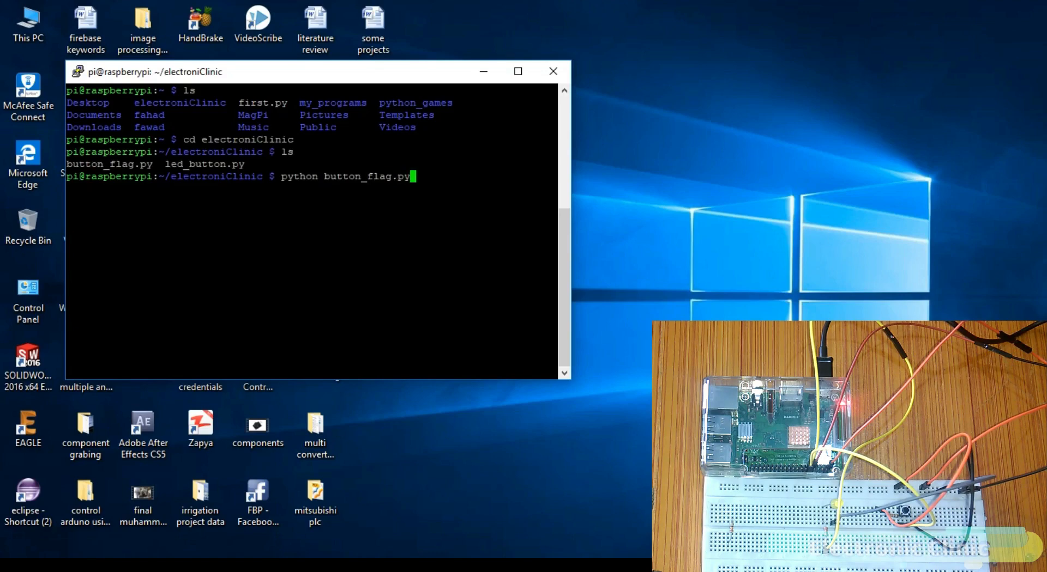
pyautogui.press('Return')
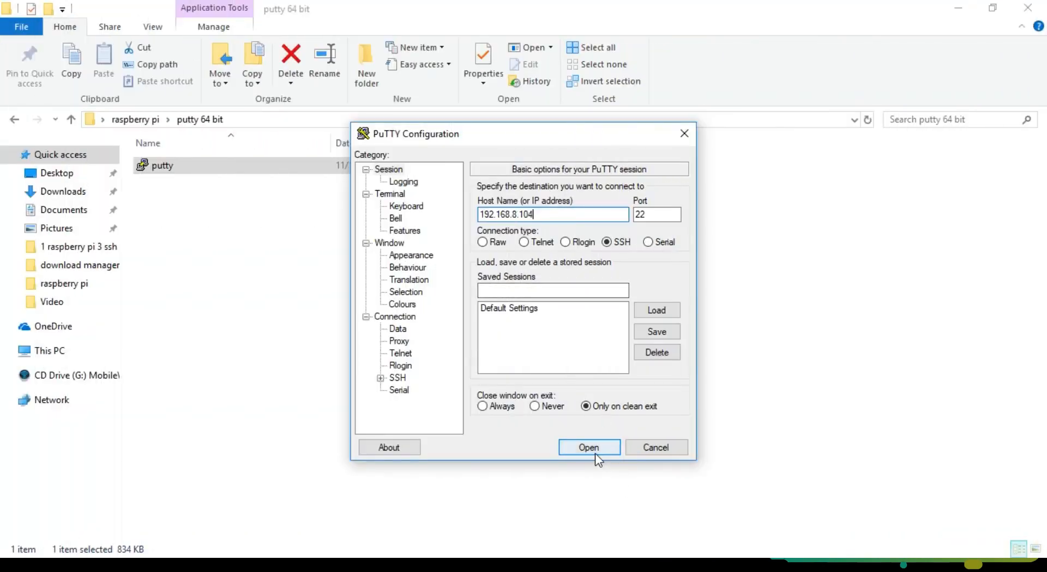
# - Open an SSH connection to 192.168.8.104 on port 22, getting Connection refused
pyautogui.click(588, 447)
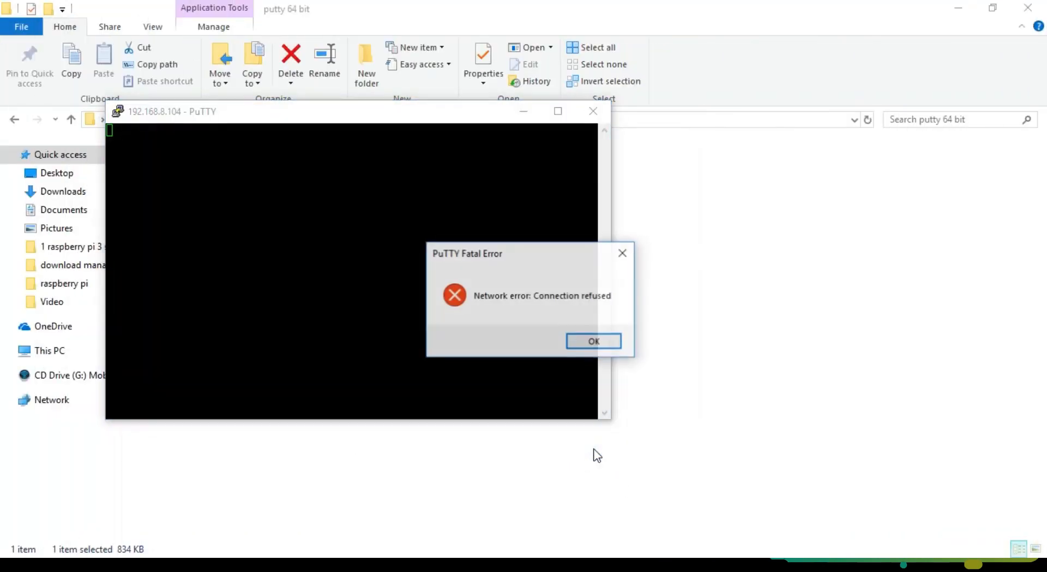